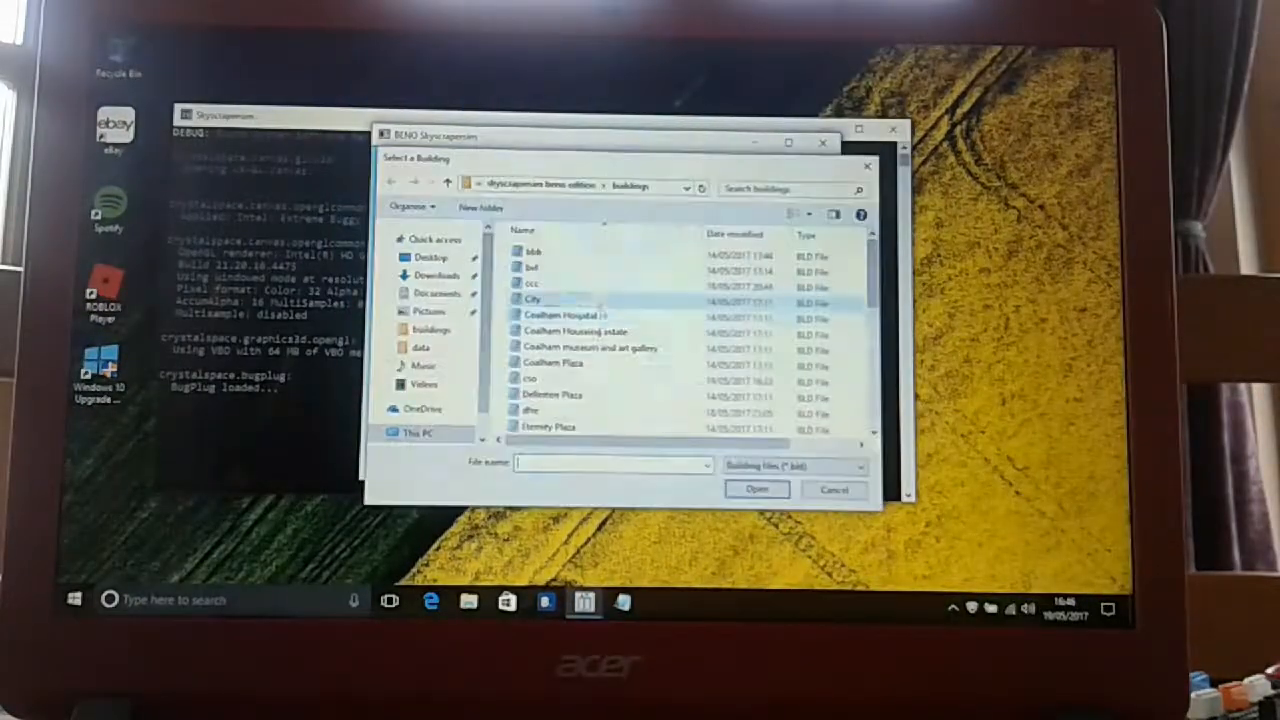
Load the cso building file from the Select a Building dialog
click(530, 378)
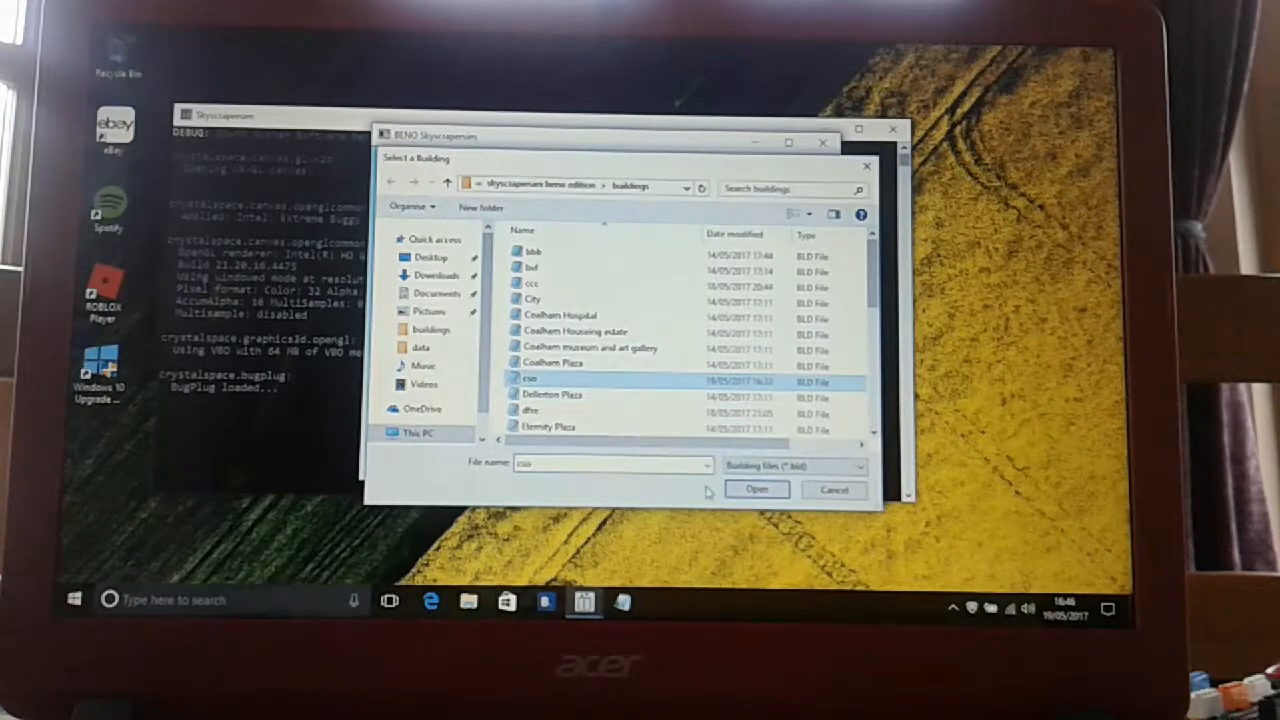
click(757, 489)
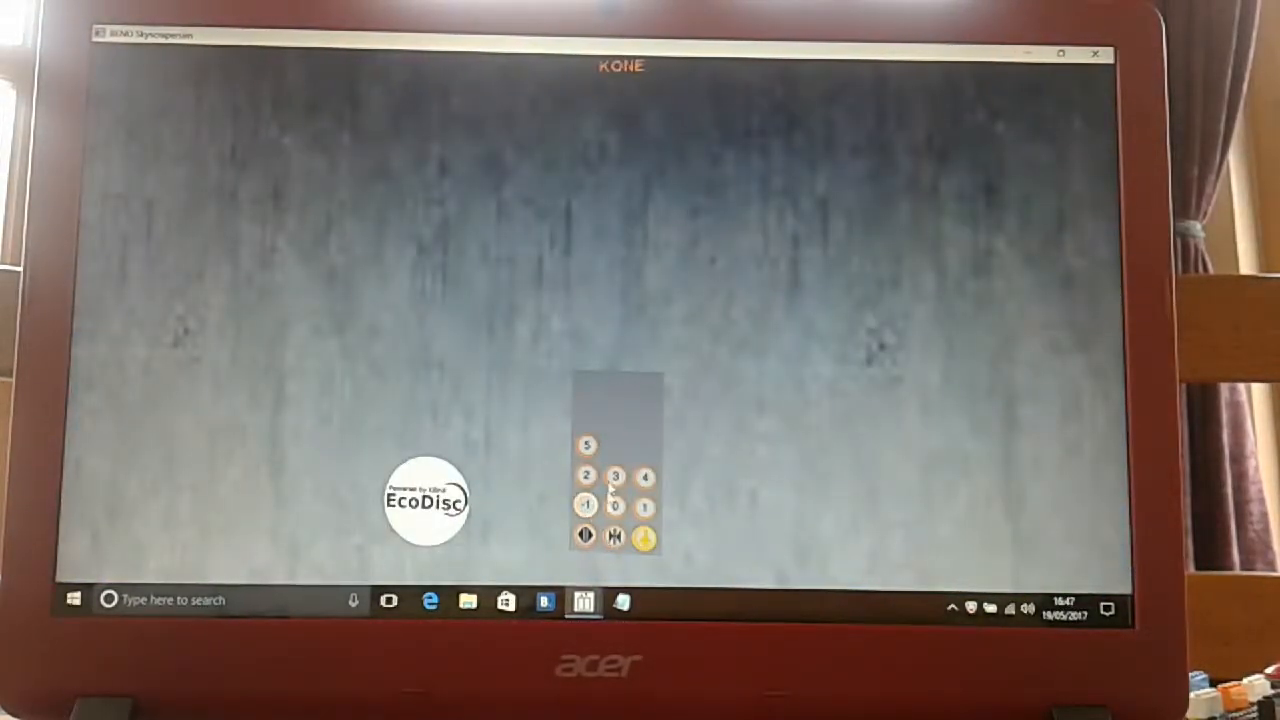
mouse_move(540, 345)
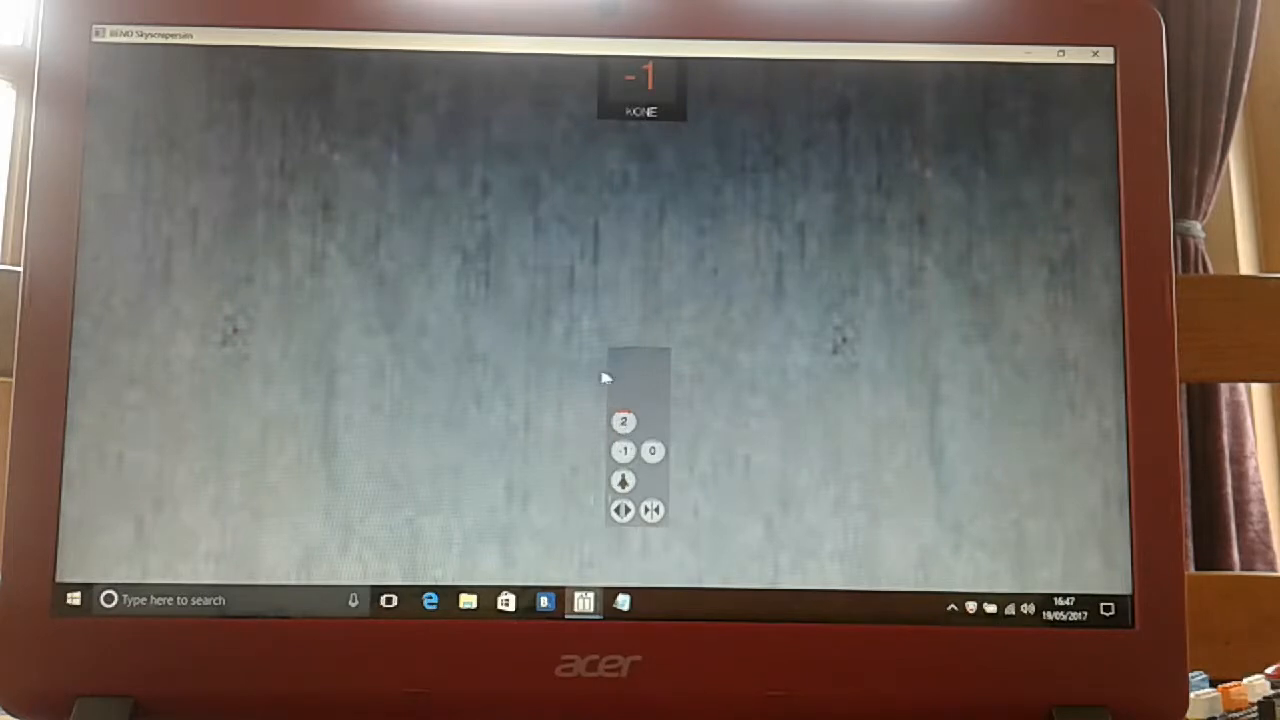
mouse_move(610, 377)
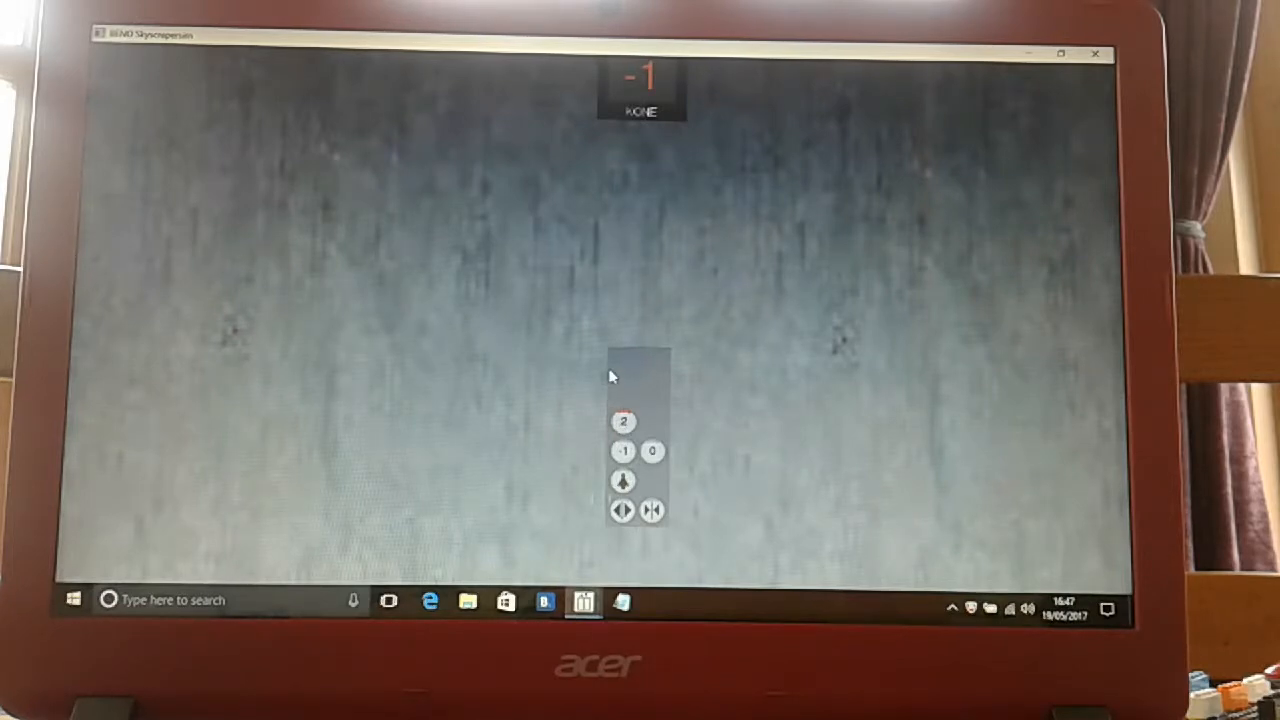
Press floor button 0 on the KONE panel to ride up from -1
click(653, 451)
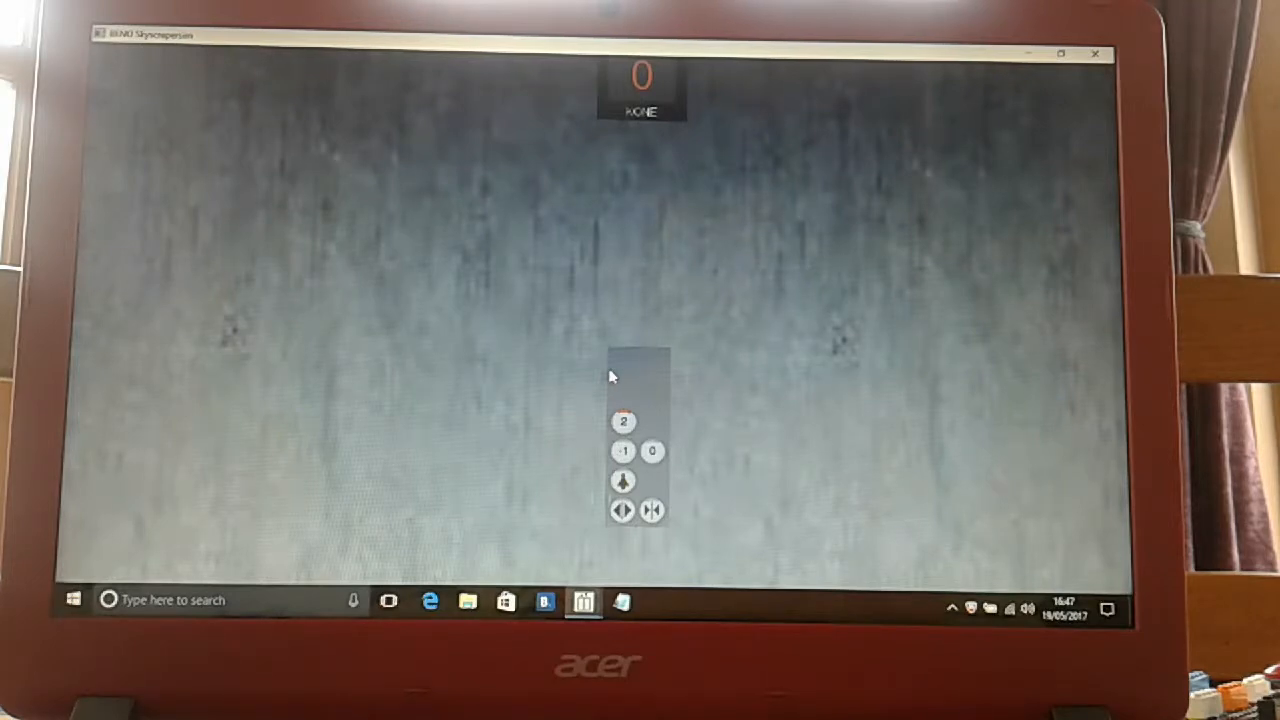